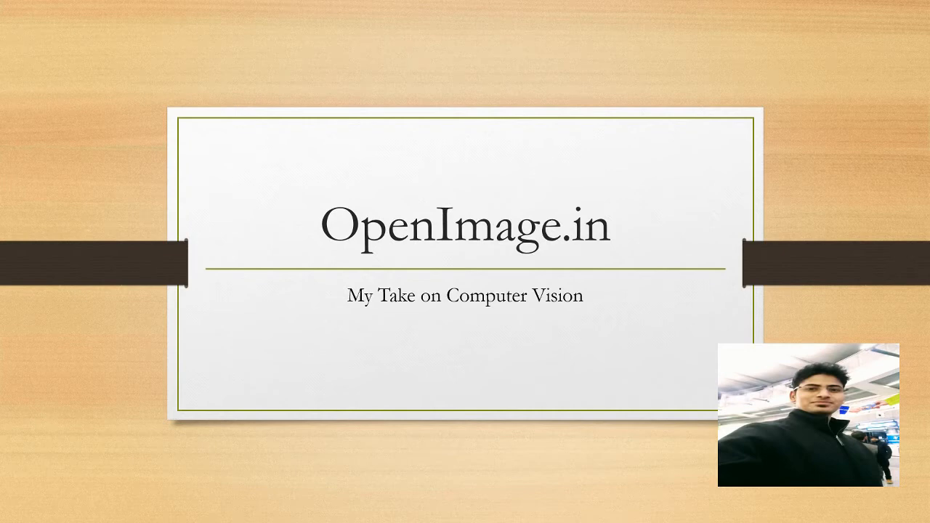
Advance to the 'Lets see that in Code !' slide and return to the Color channels slide.
key(Right)
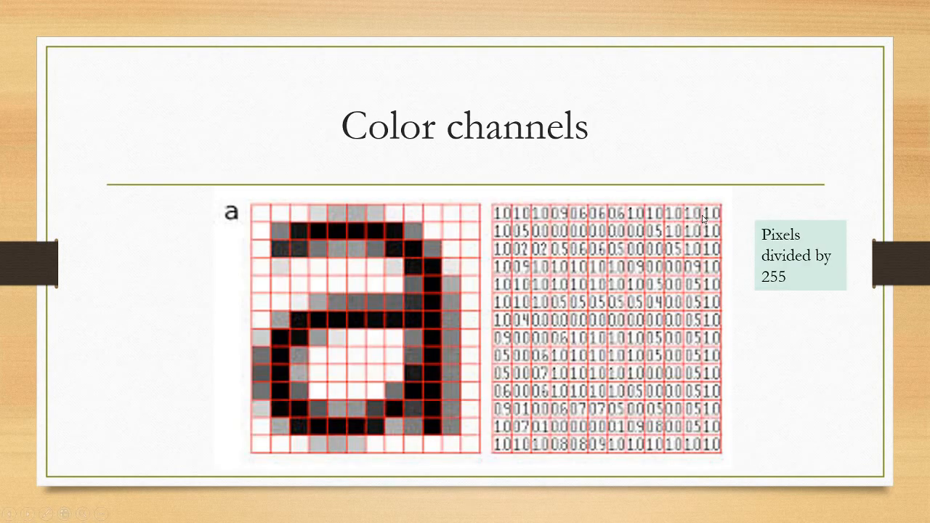
mouse_move(708, 271)
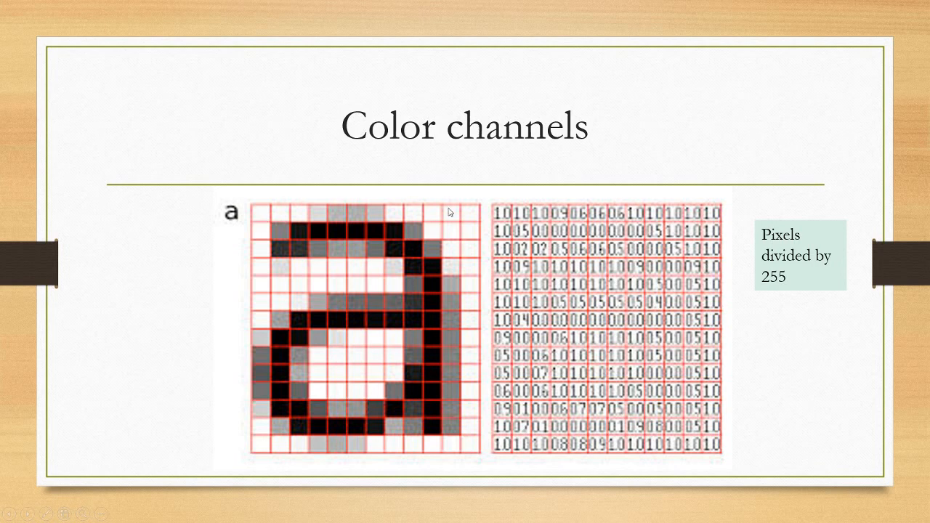
mouse_move(502, 218)
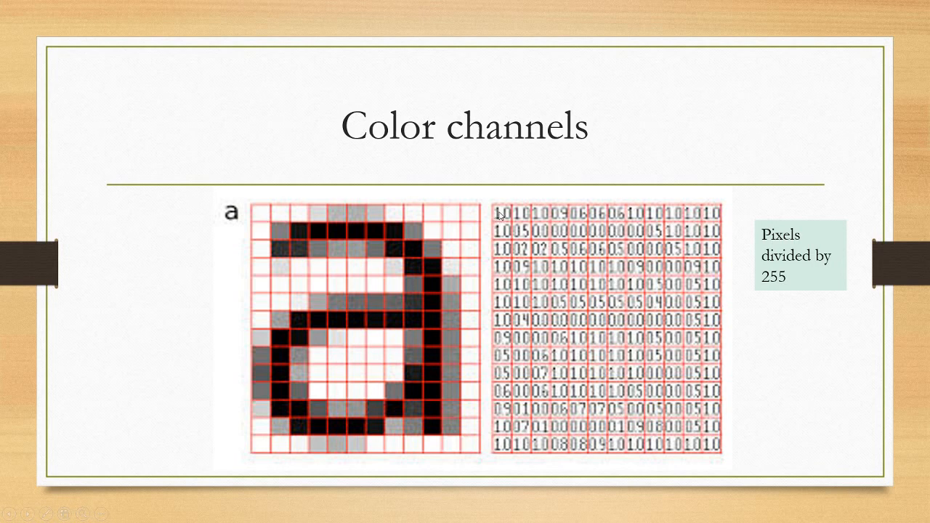
mouse_move(263, 215)
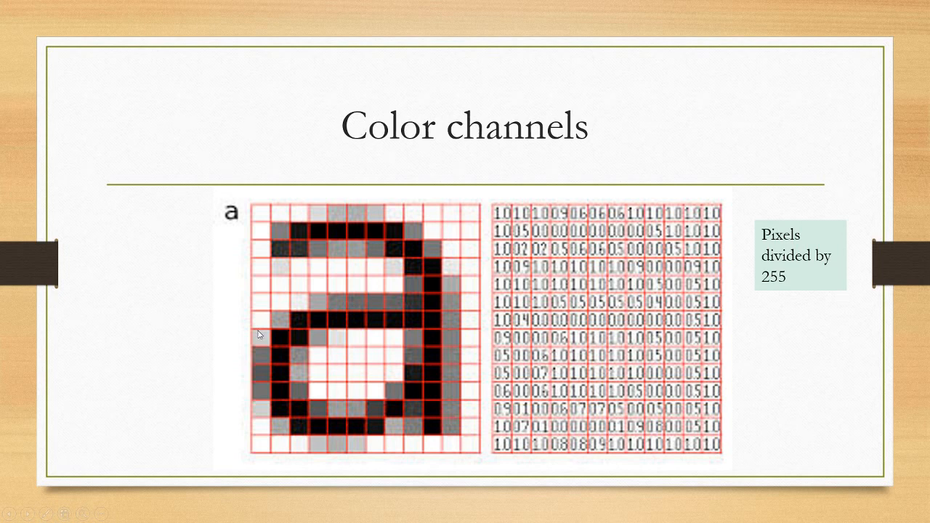
mouse_move(503, 349)
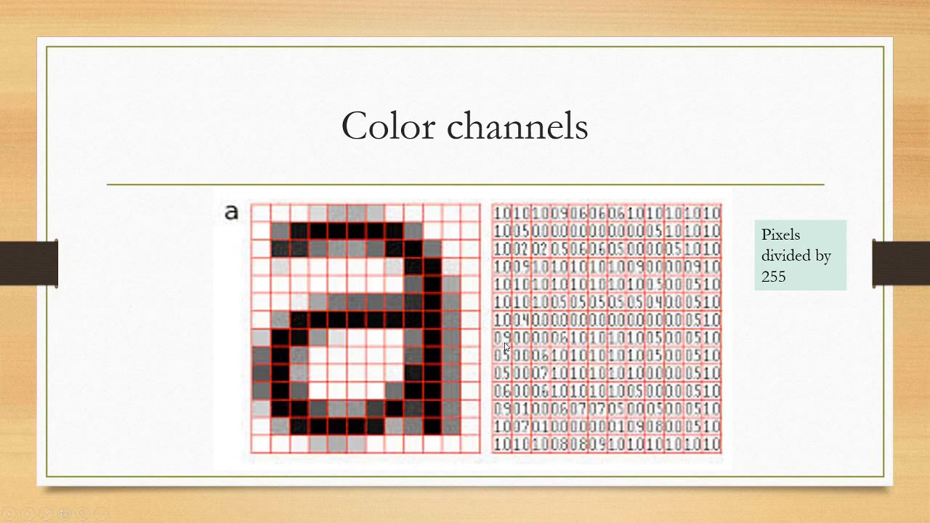
mouse_move(511, 343)
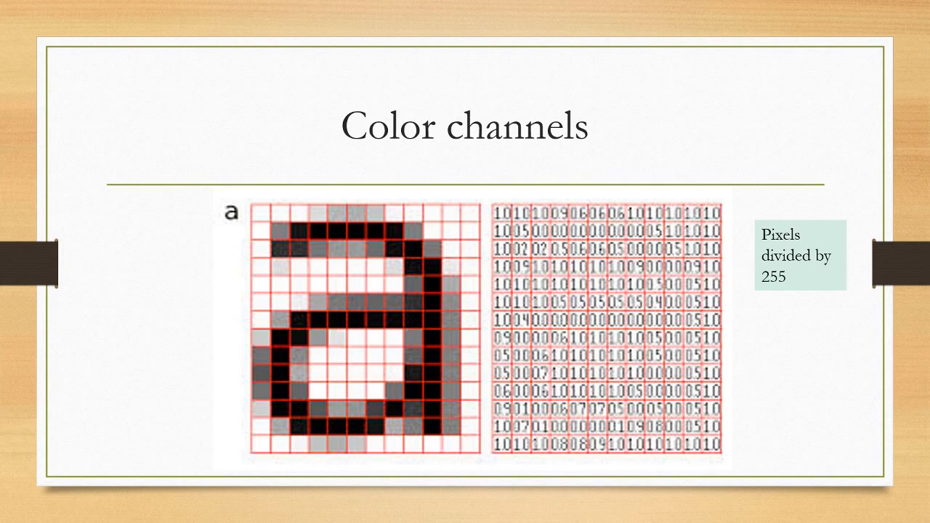
mouse_move(211, 234)
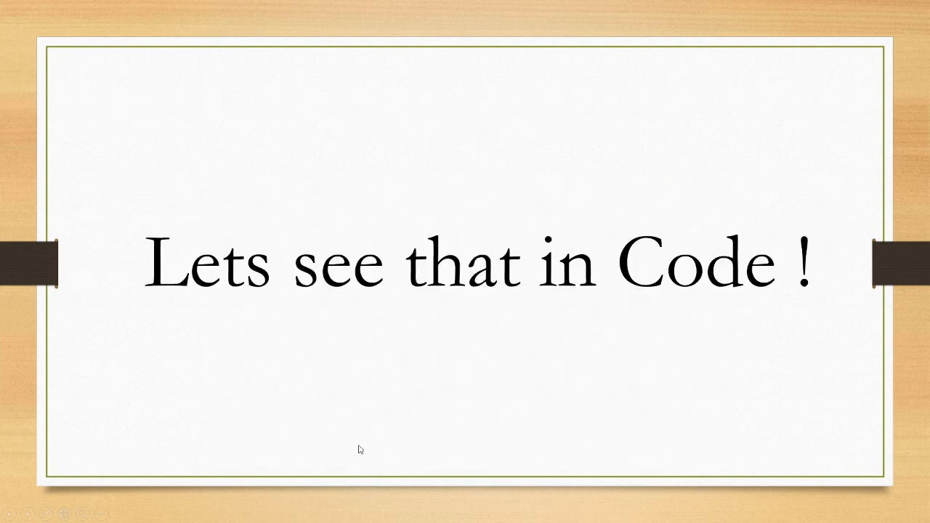
key(right)
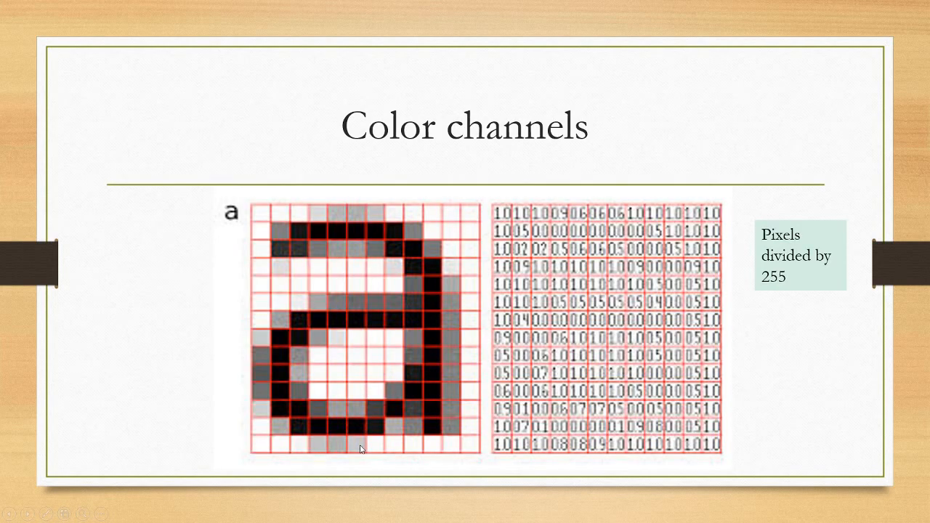
mouse_move(619, 453)
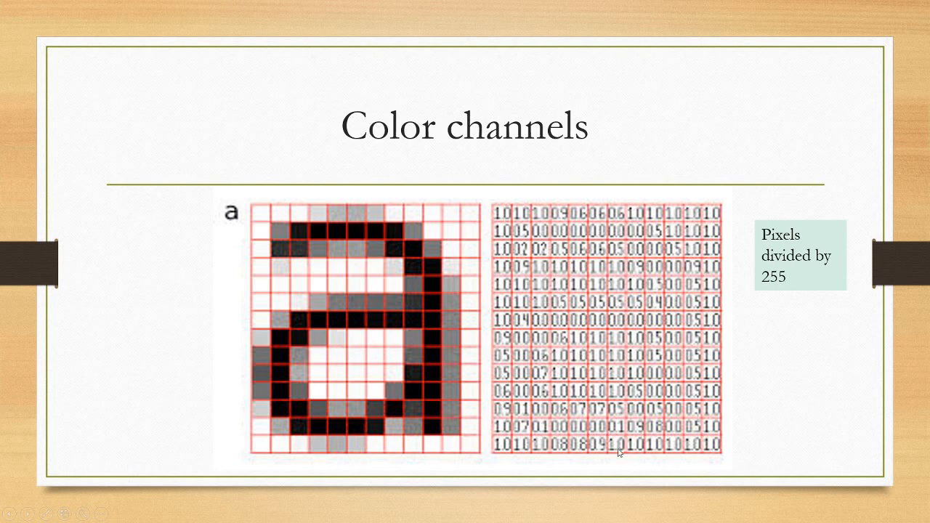
mouse_move(594, 451)
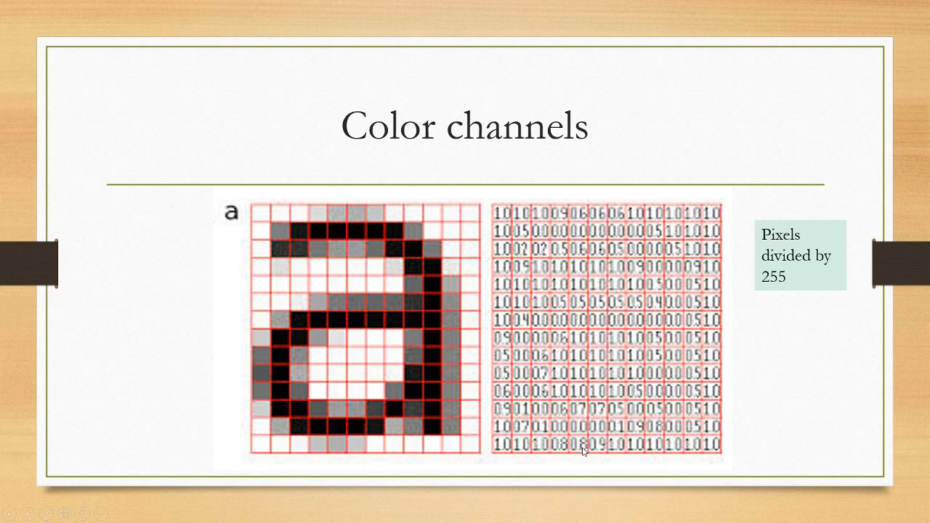
mouse_move(340, 450)
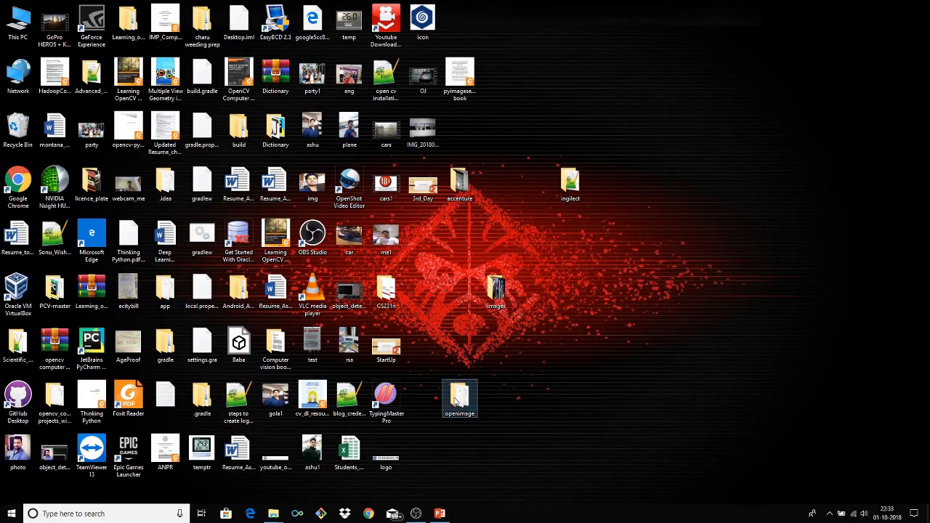
Open the openimage folder and launch 'jupyter notebook' from a PowerShell window there.
double_click(459, 392)
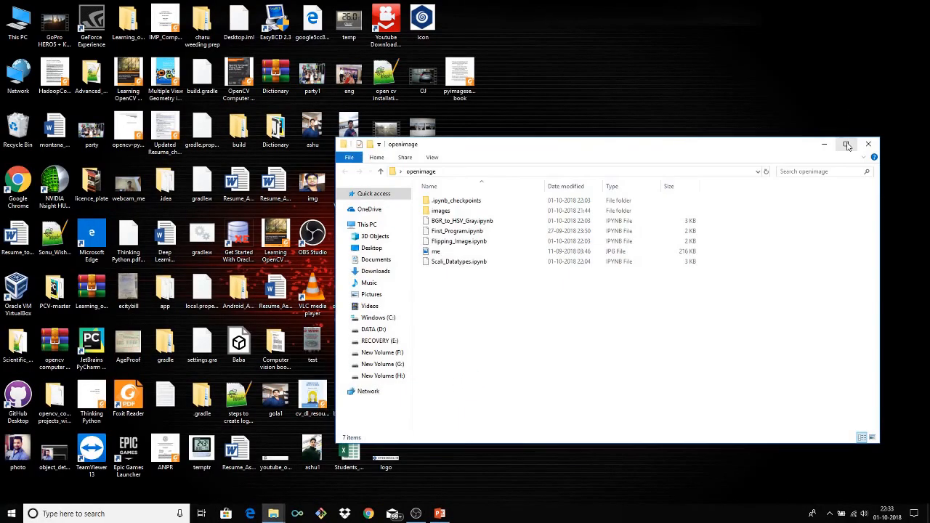
click(848, 144)
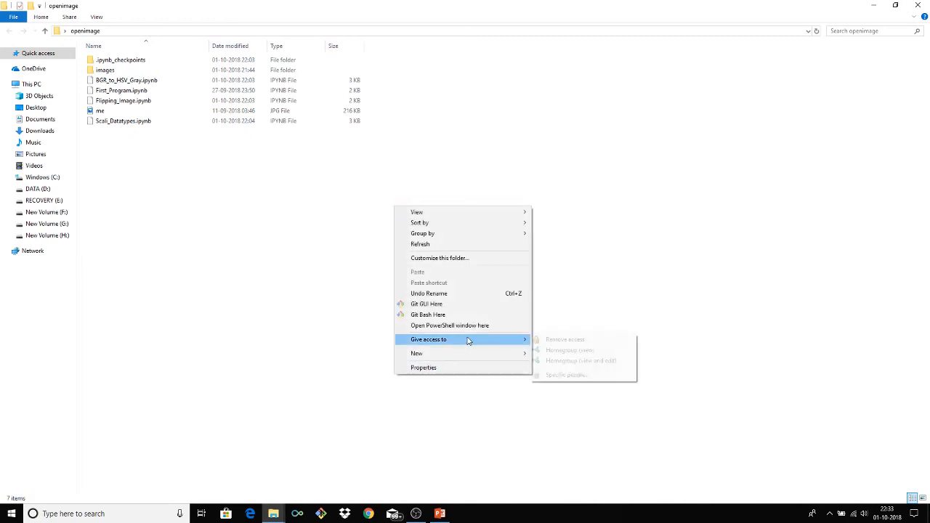
click(451, 325)
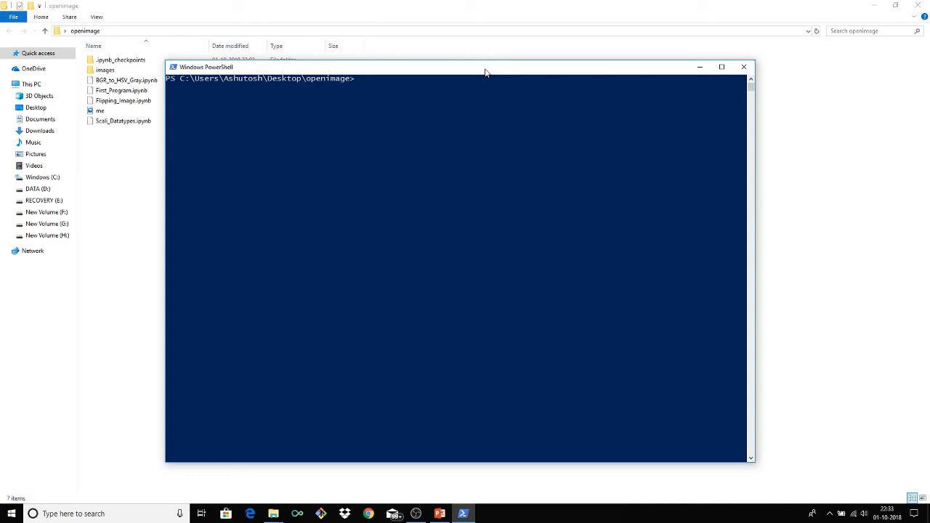
text(jupyter)
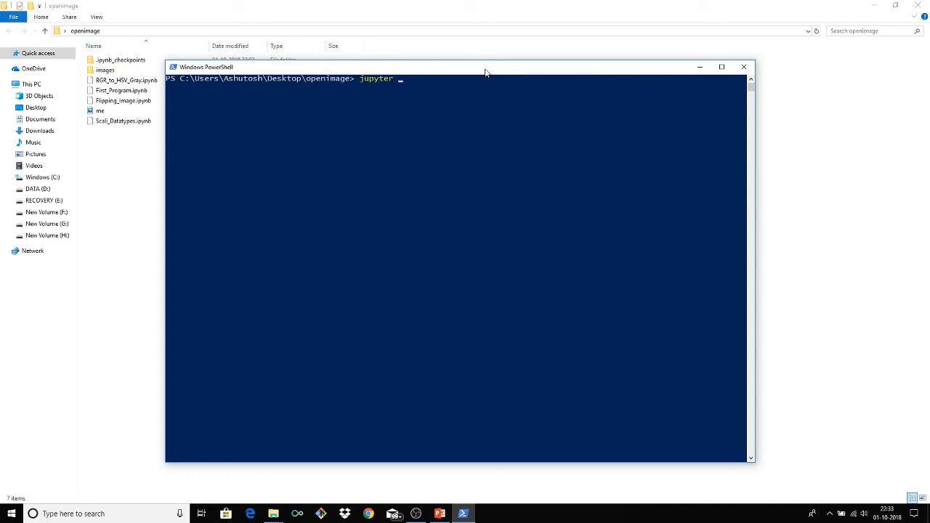
text(notebook)
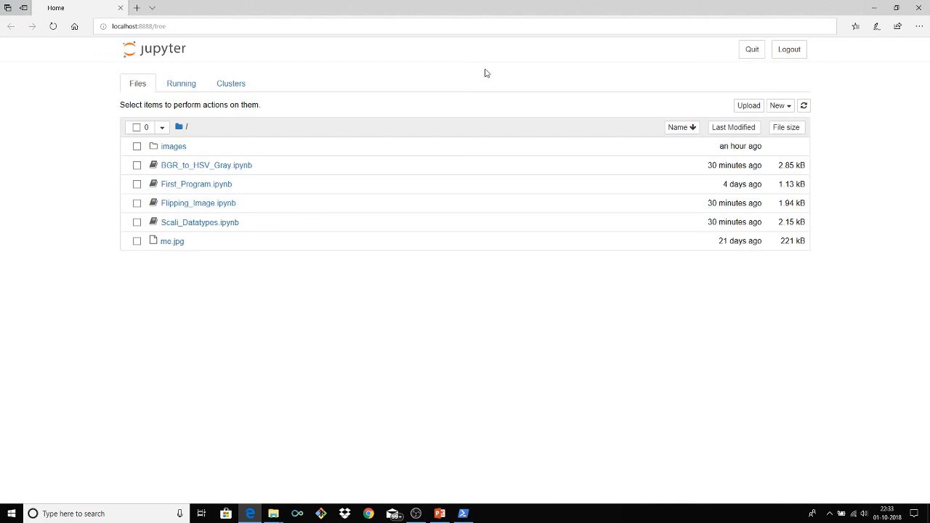
mouse_move(297, 234)
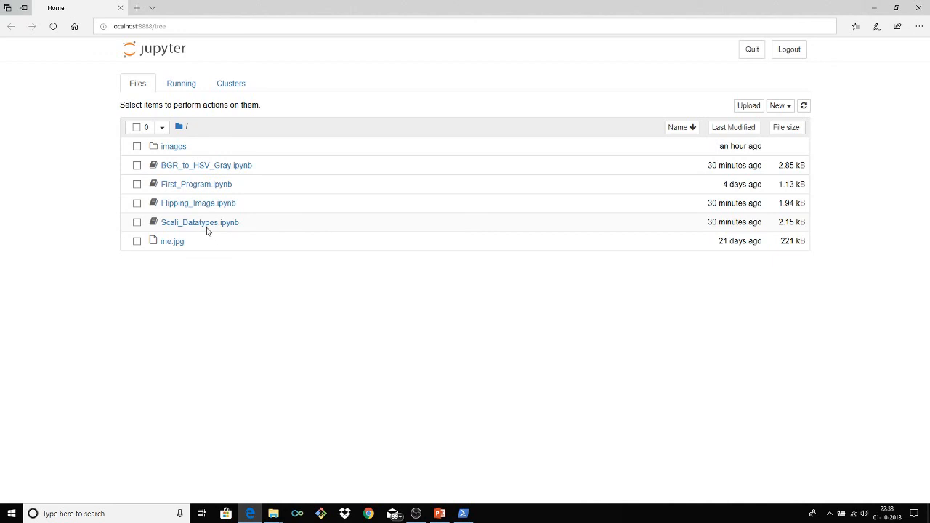
mouse_move(204, 209)
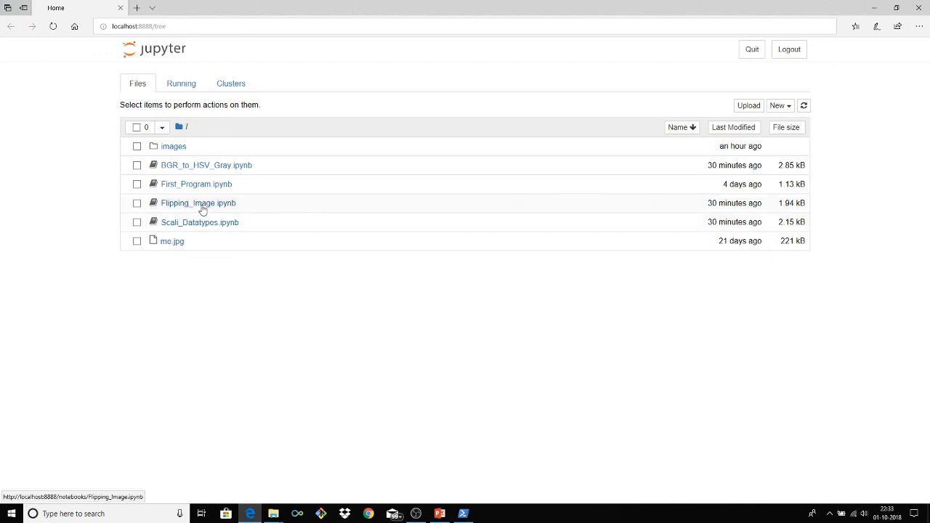
click(198, 203)
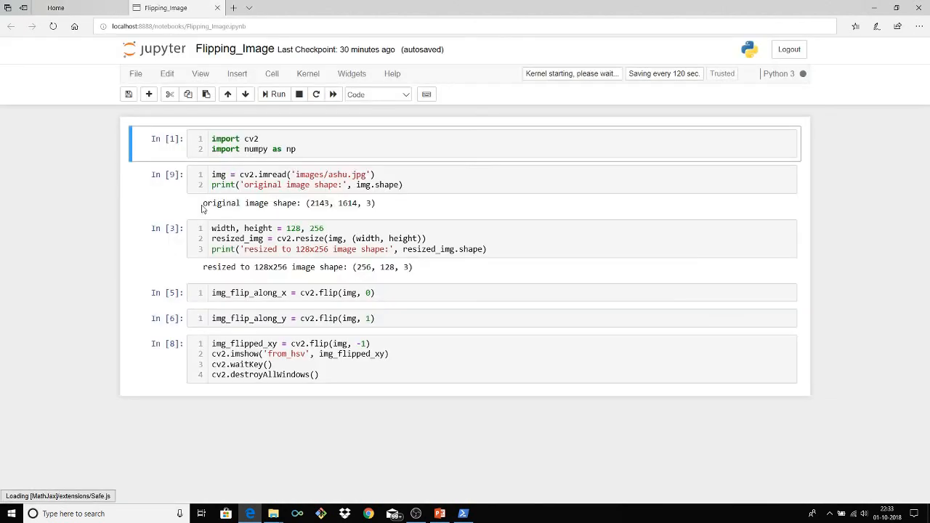
Restart the kernel and move into the import cell without changing it.
click(305, 148)
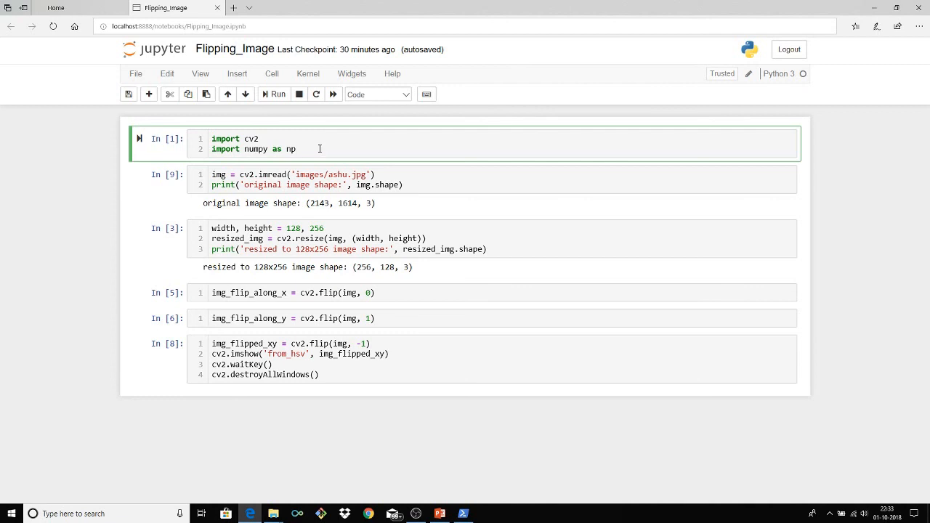
mouse_move(299, 136)
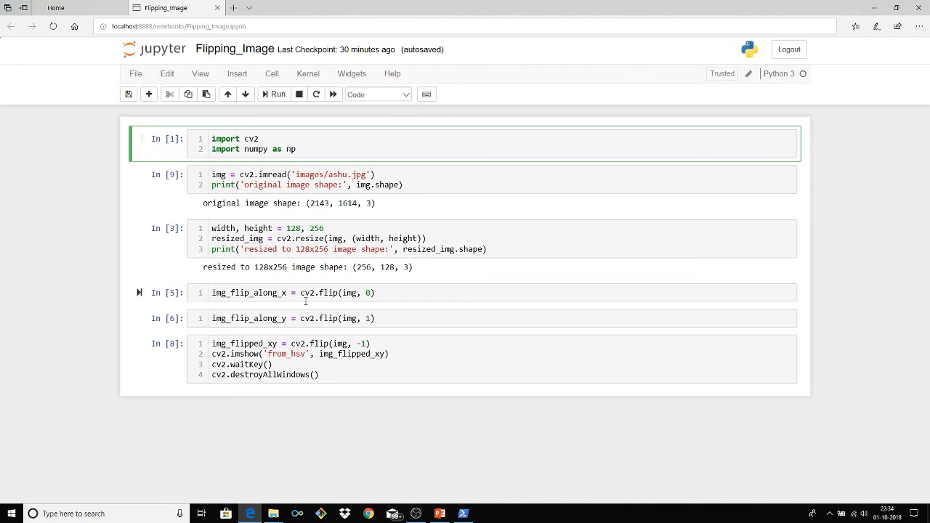
click(288, 318)
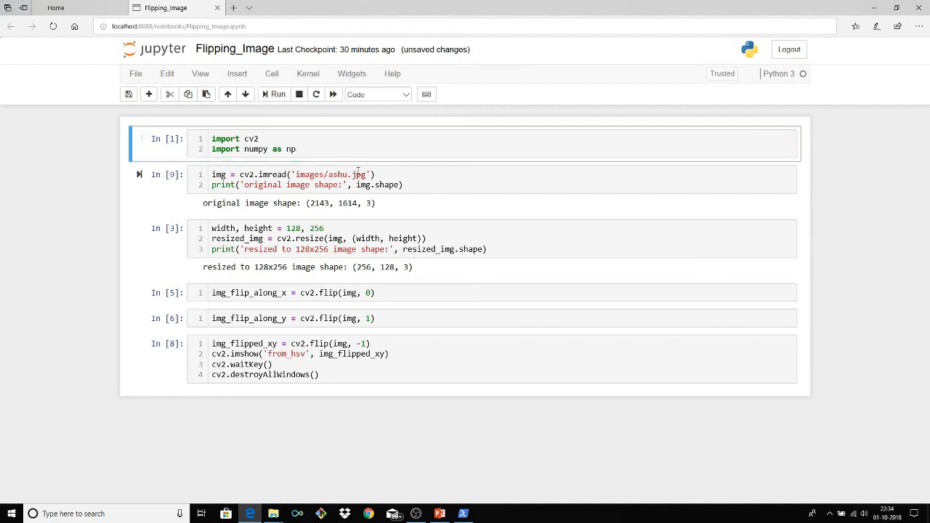
Rerun the imread cell so it prints shape (2143, 1634, 3), then position at the end of the imread line.
click(373, 174)
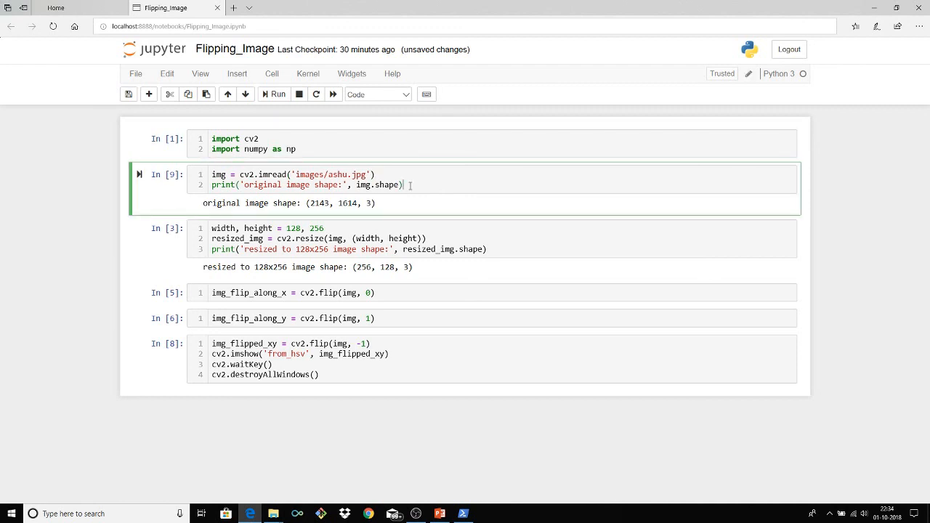
click(273, 93)
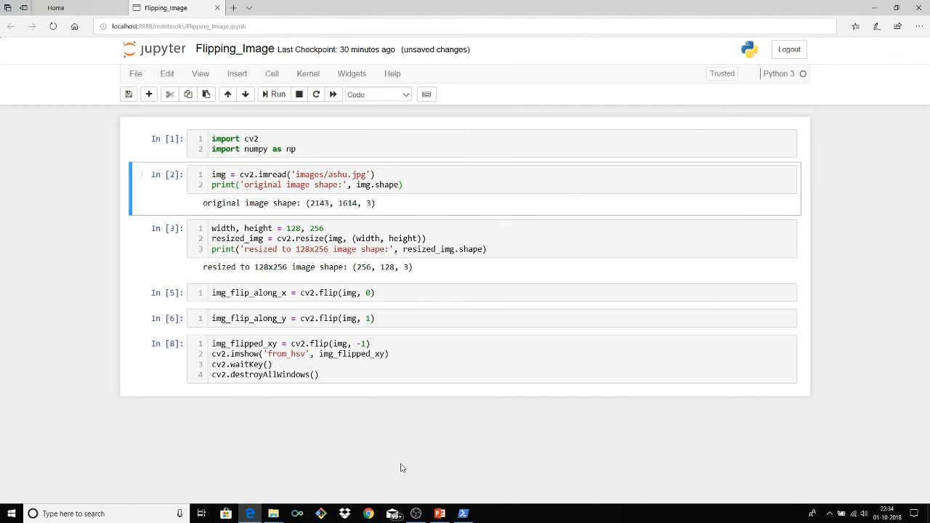
mouse_move(480, 514)
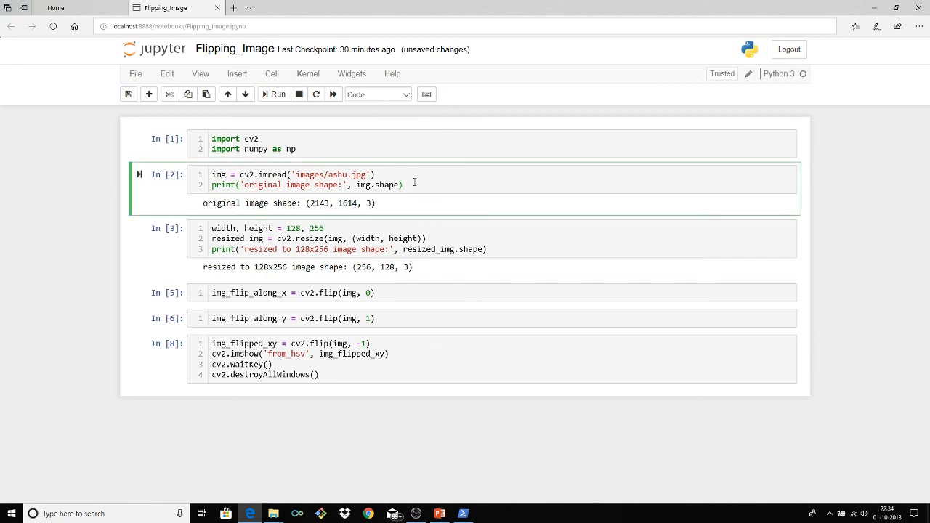
click(413, 185)
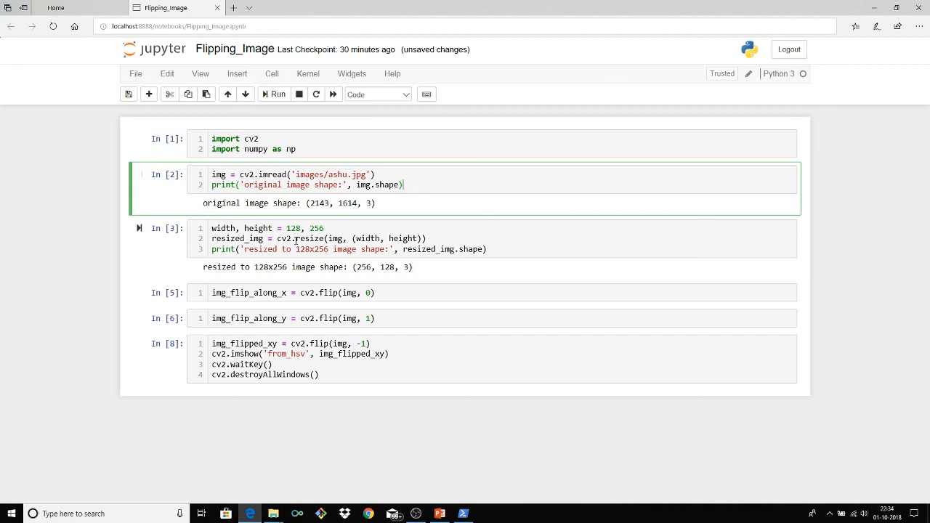
click(393, 178)
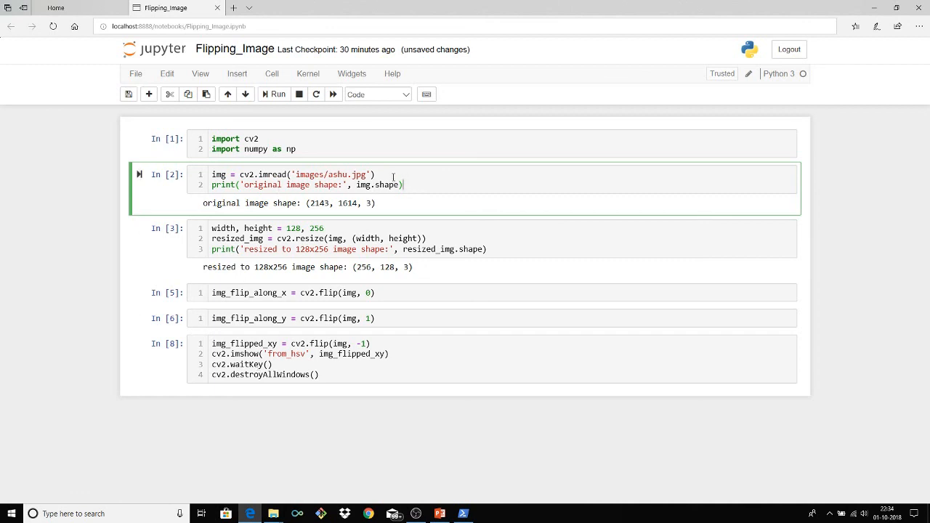
Add cv2.imshow('image', img) and cv2.waitKey() lines after the imread line.
key(Enter)
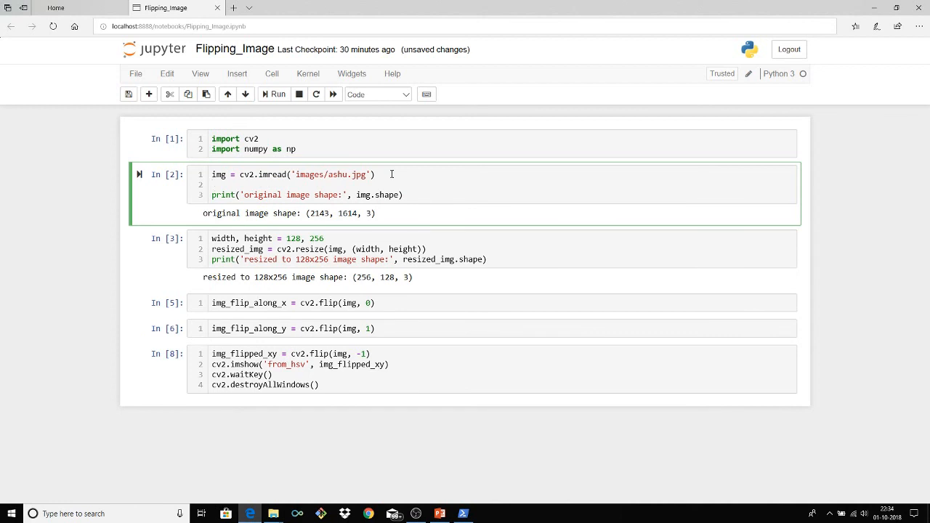
text(cv2.)
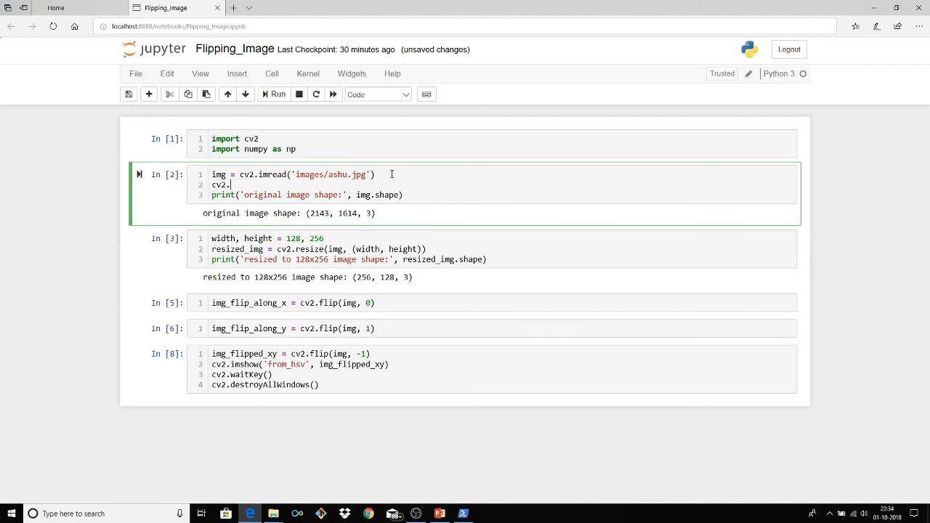
text(imshow)
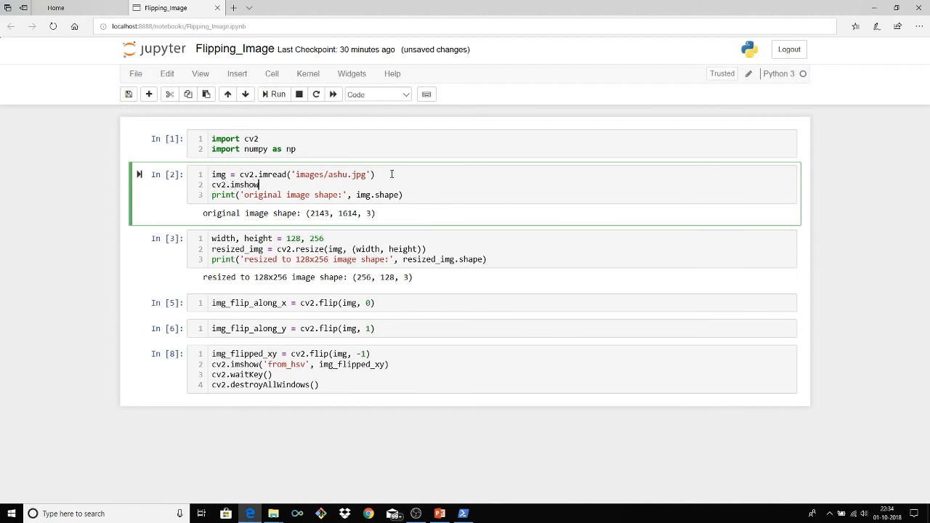
text(())
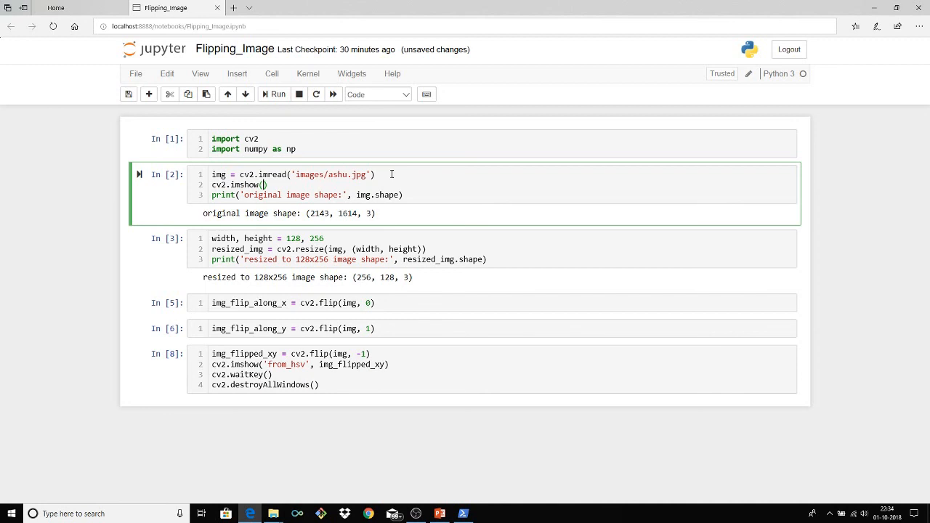
text(image',)
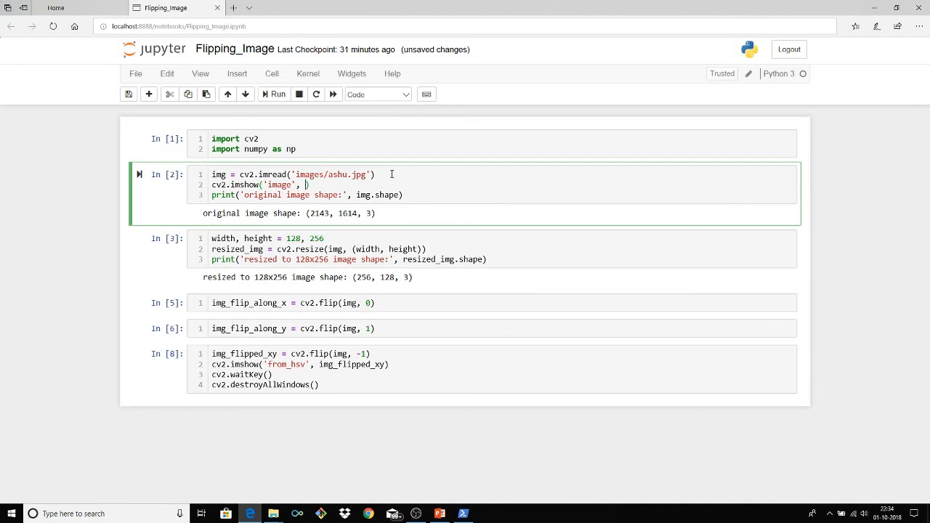
text(img)
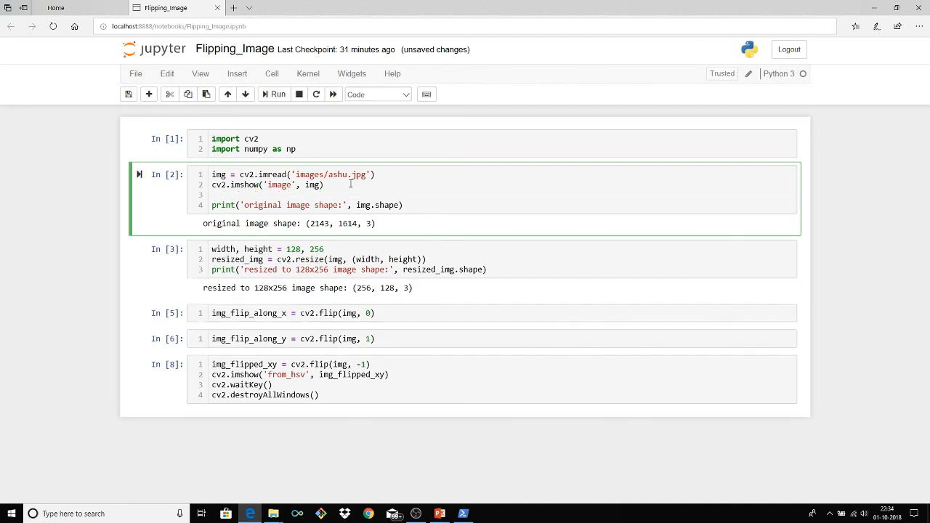
click(269, 395)
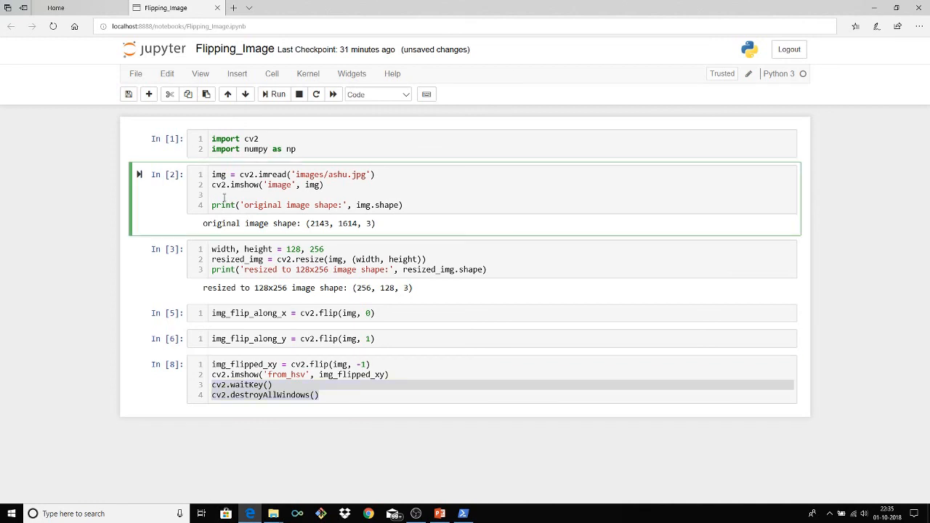
text(cv2.waitKey())
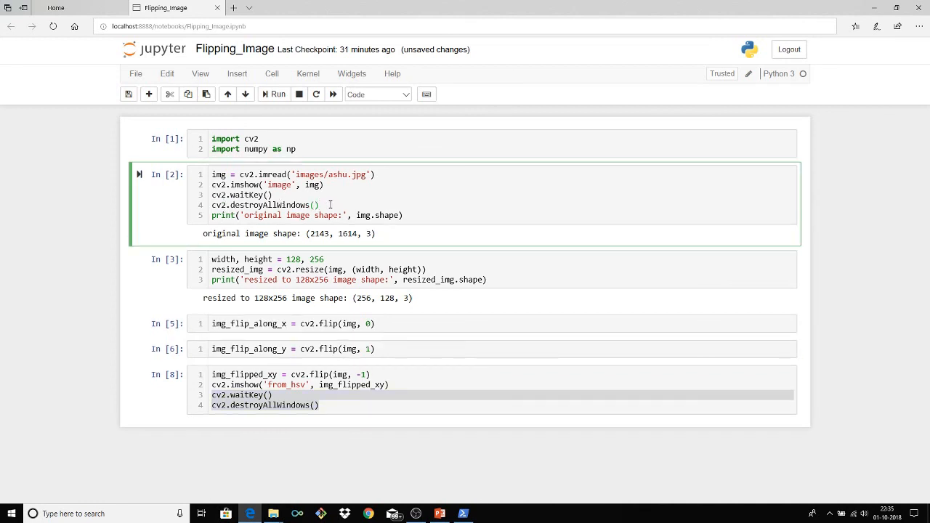
Run the cell so the photo appears in an 'image' window, then dismiss the window with a key.
click(273, 93)
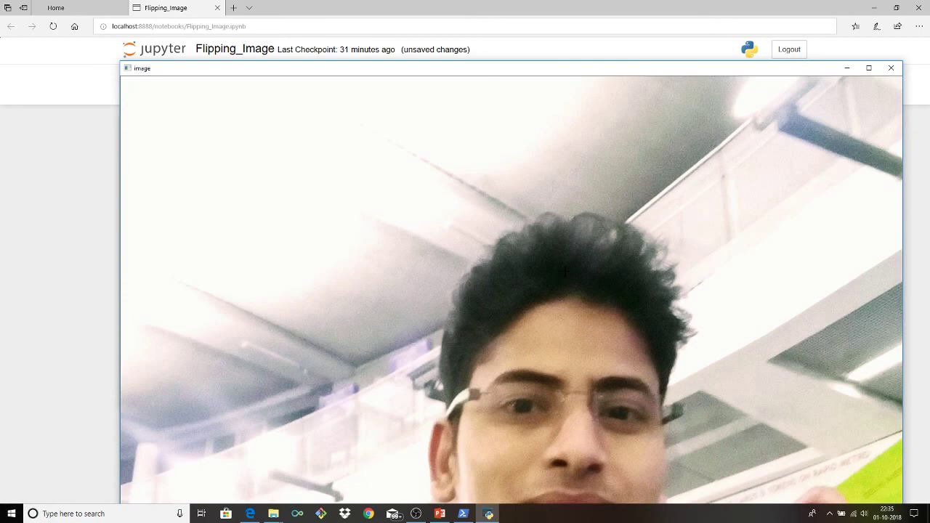
mouse_move(482, 75)
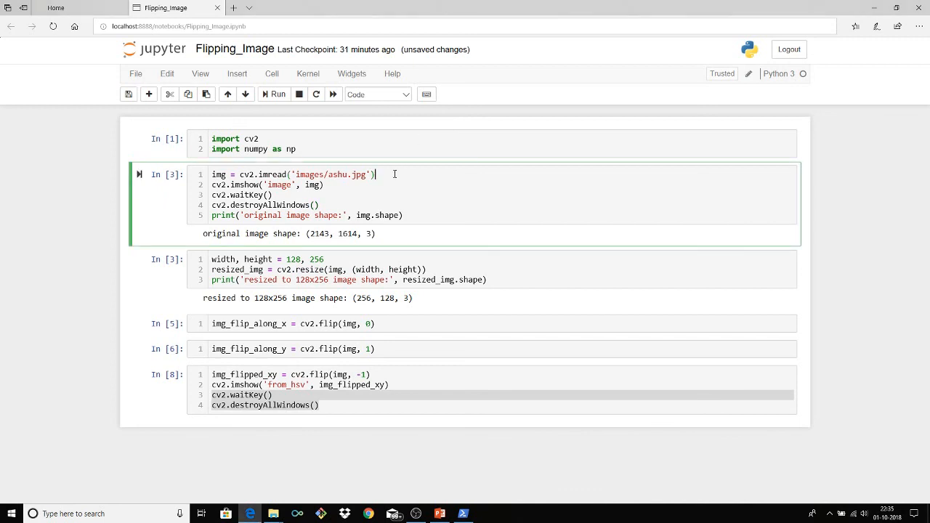
key(Enter)
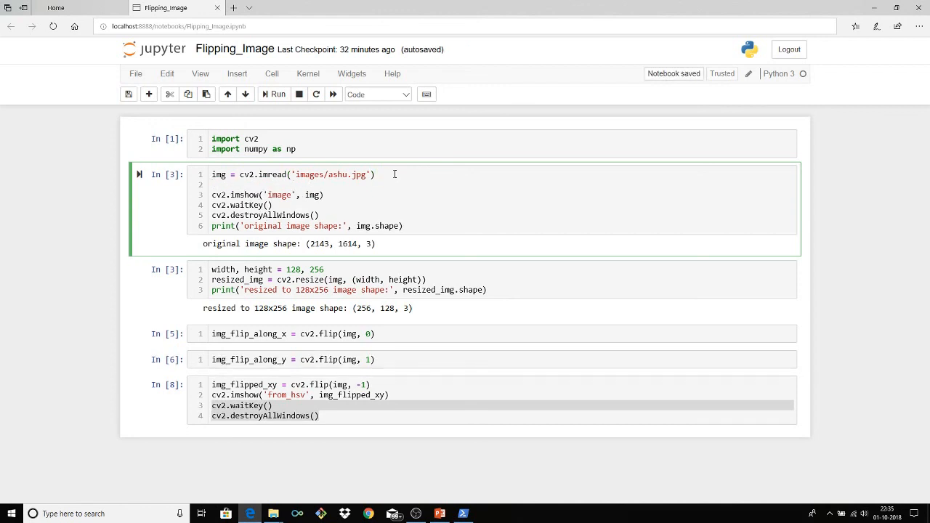
Write img = cv2.resize(img, (600,480)) on a new line after cv2.imread.
text(cv2)
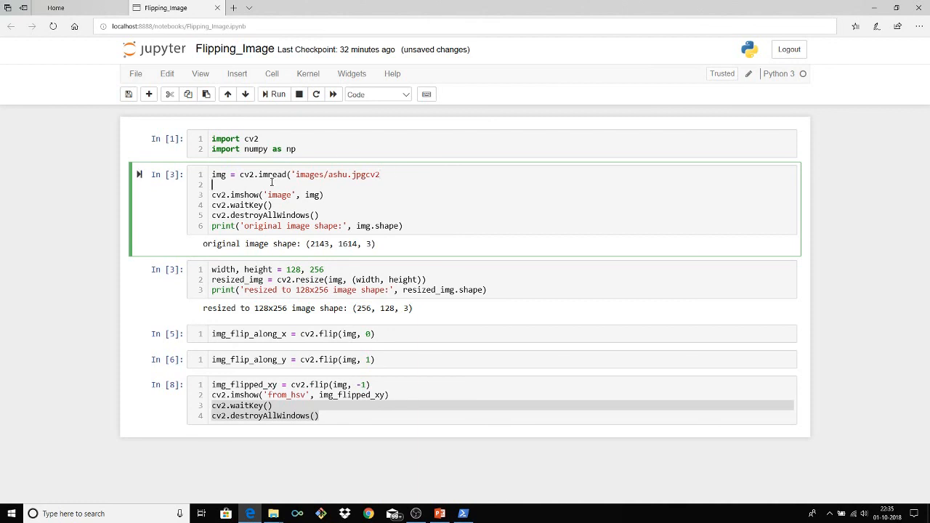
text(cv2.)
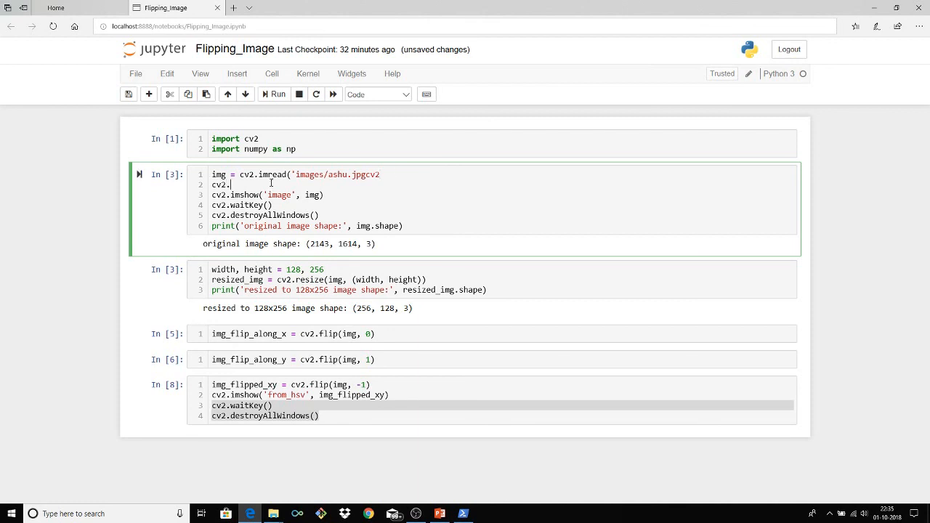
text(resize)
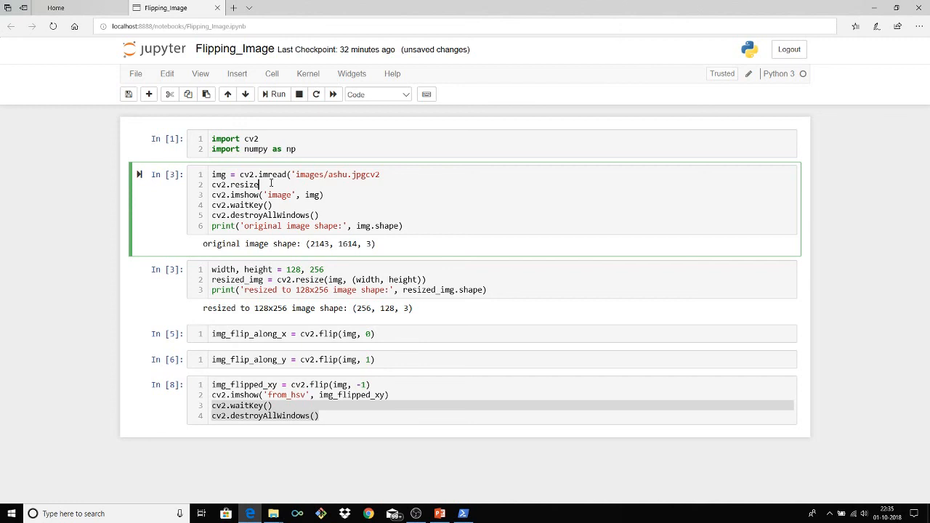
text(())
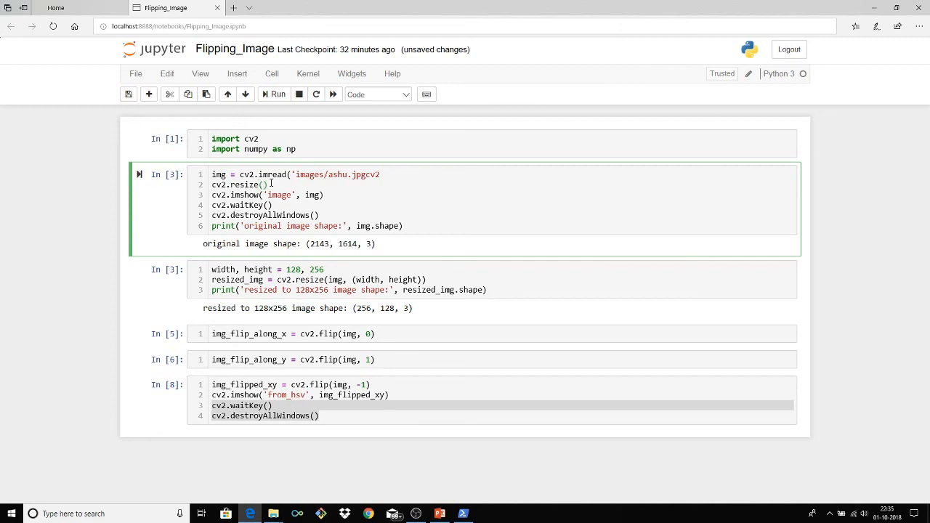
text(img)
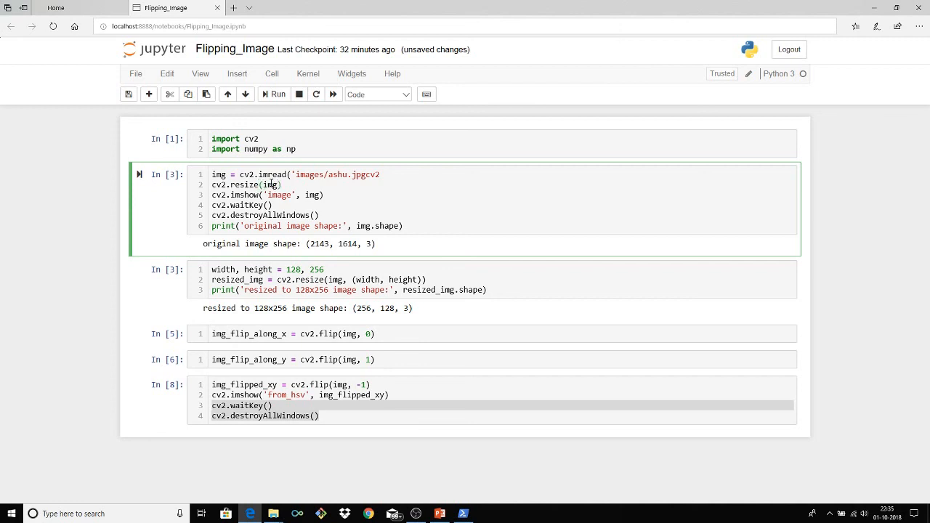
text(, ()
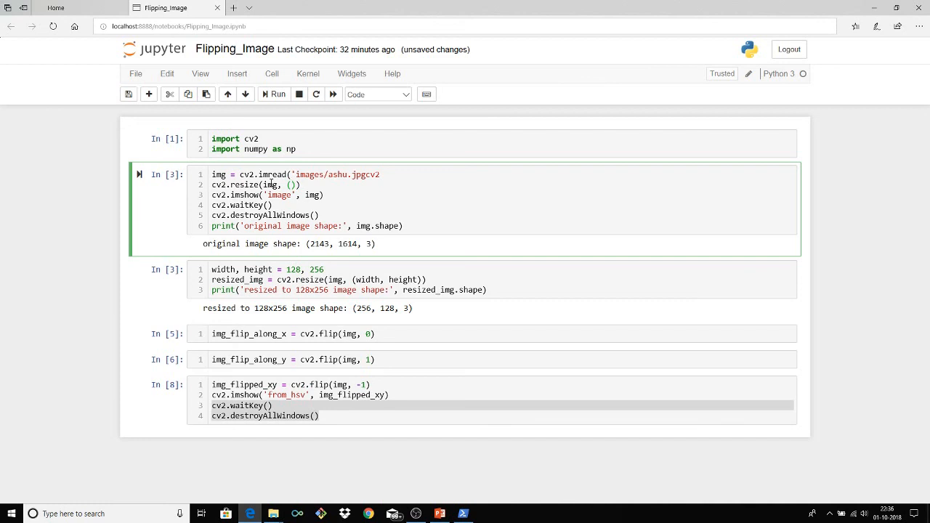
text(6)
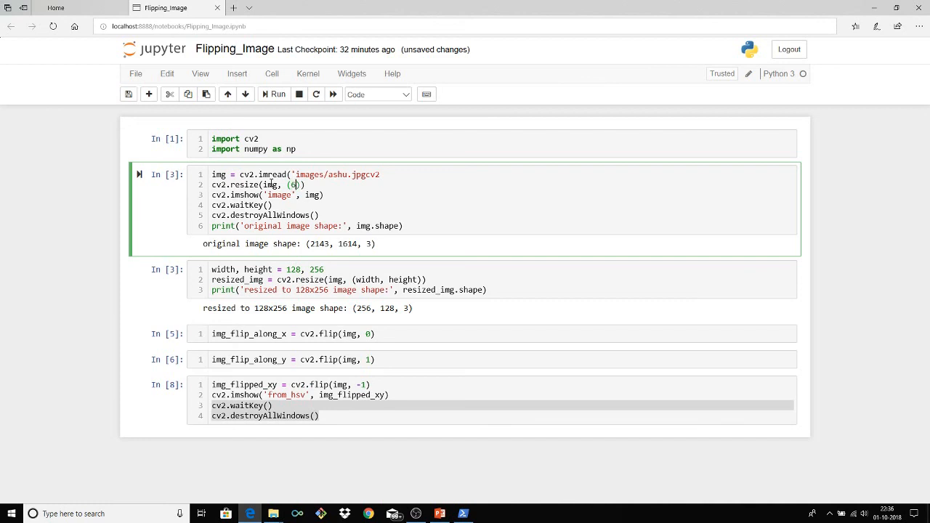
text(00)
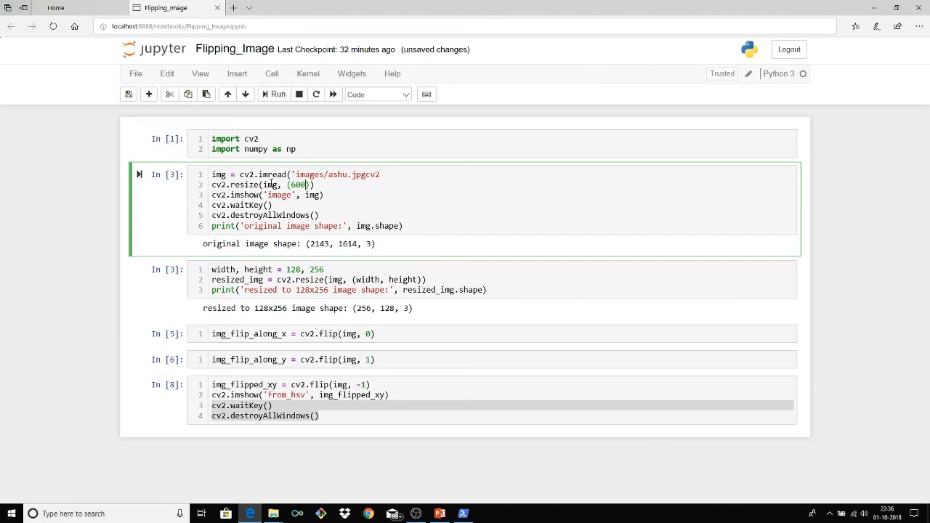
text(,)
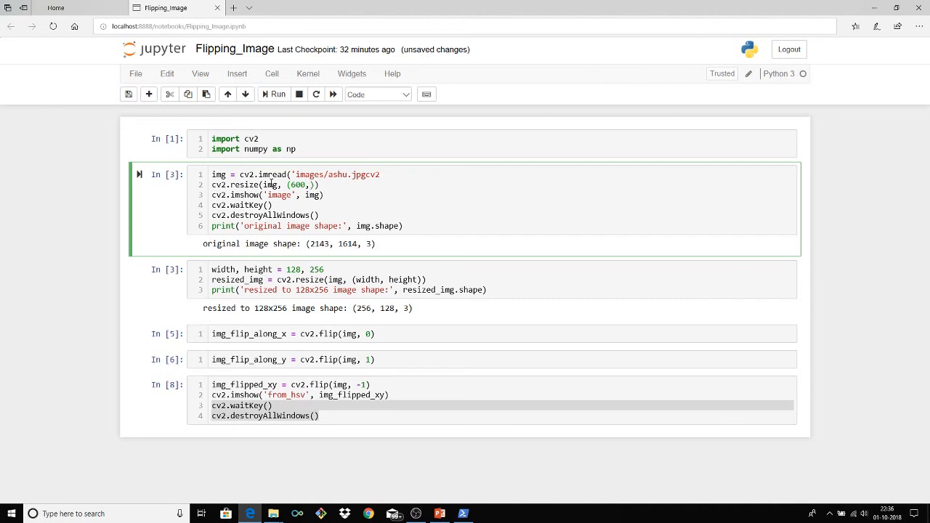
text(480)
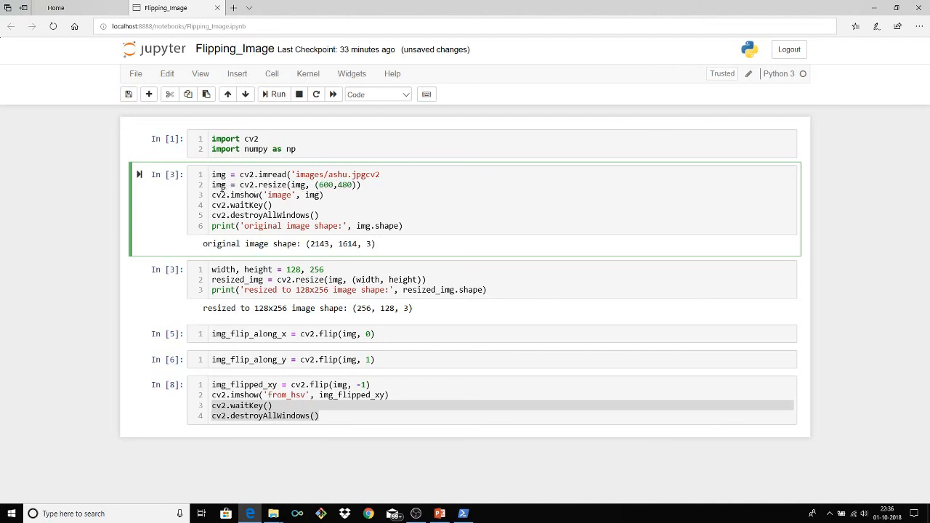
Remove the stray 'cv2' after .jpg in the imread path and rerun the cell, hitting a SyntaxError on the resize line.
click(273, 93)
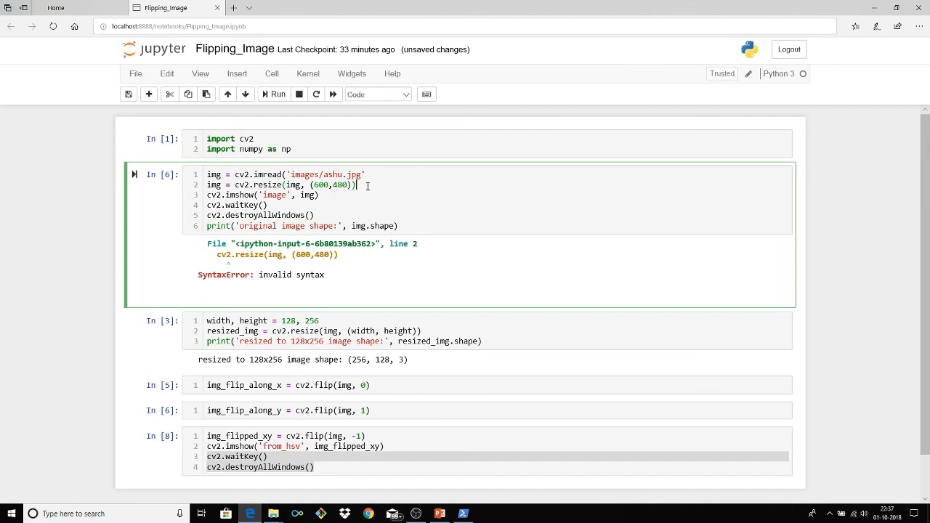
Run the corrected cell so the resized photo shows and the shape prints (480, 600, 3).
key(ctrl+s)
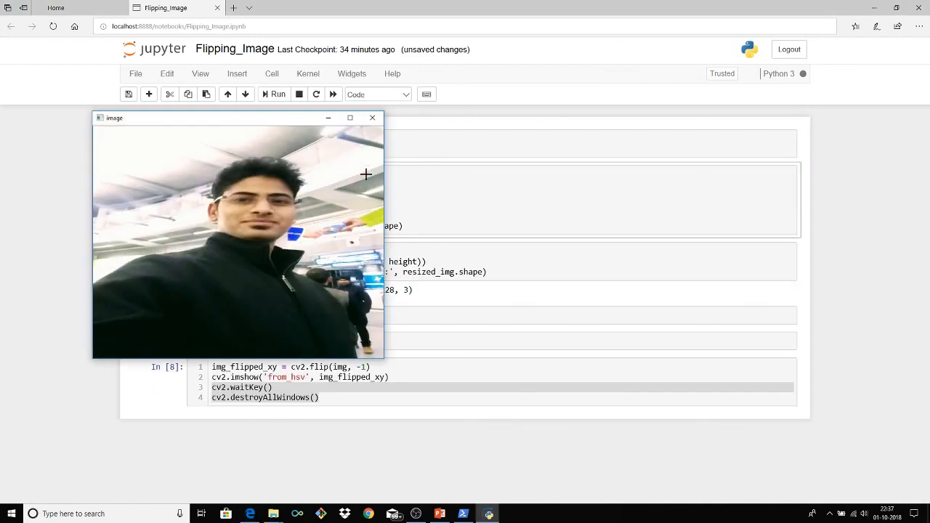
drag(113, 118, 477, 89)
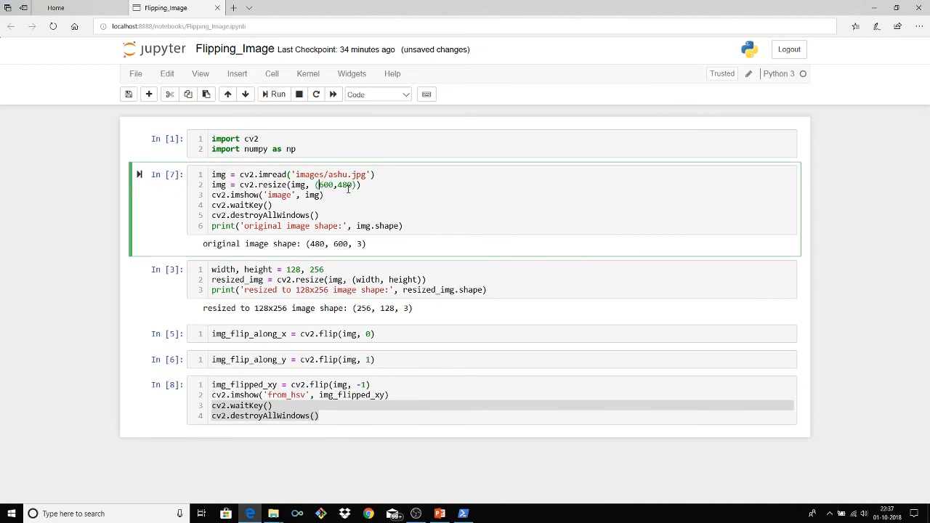
Try a 200 width in cv2.resize, printing shape (200, 200, 3), then restore 600 and rerun.
text(200)
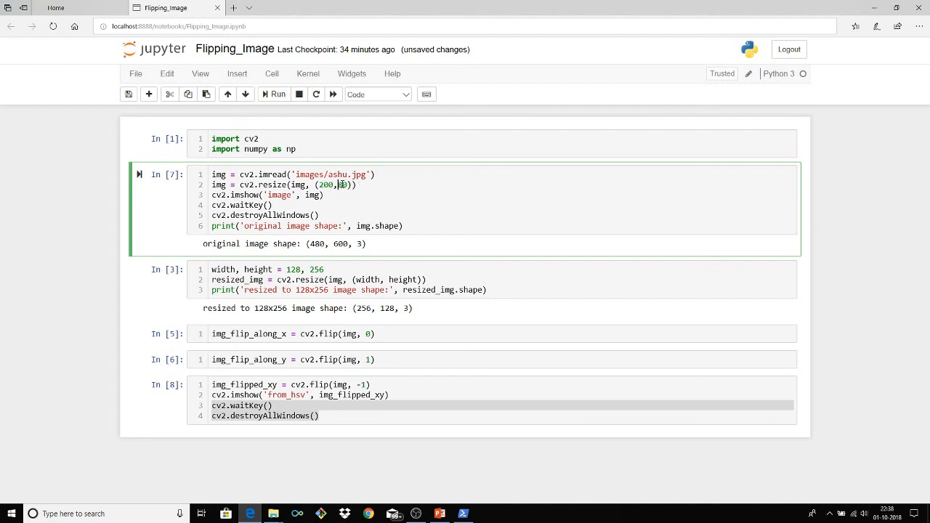
click(274, 93)
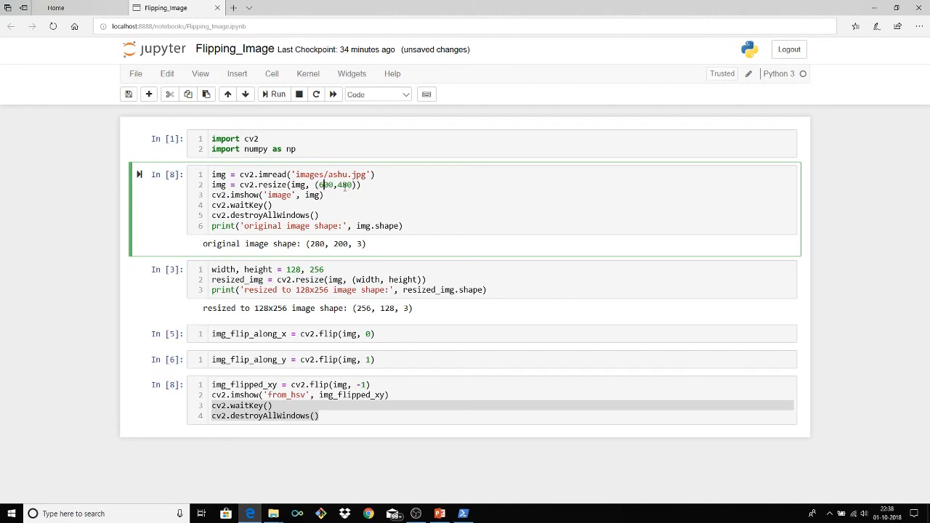
click(273, 93)
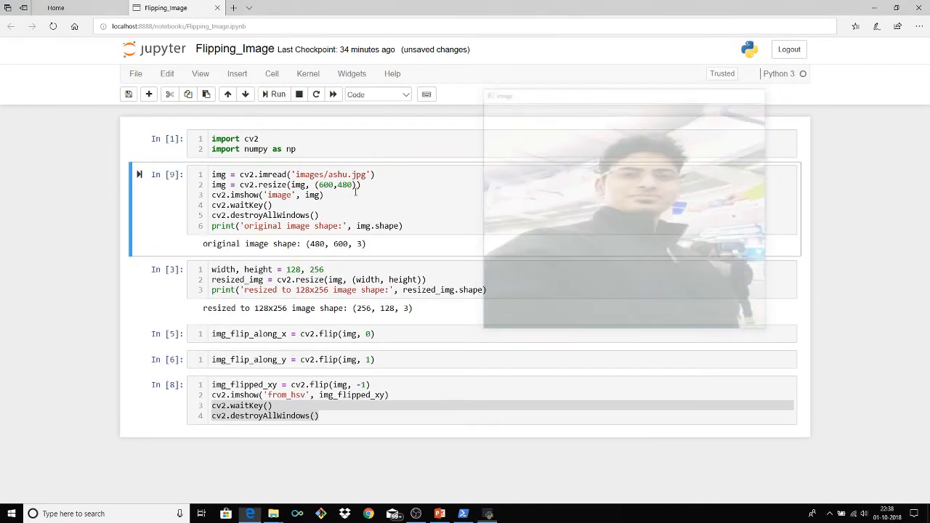